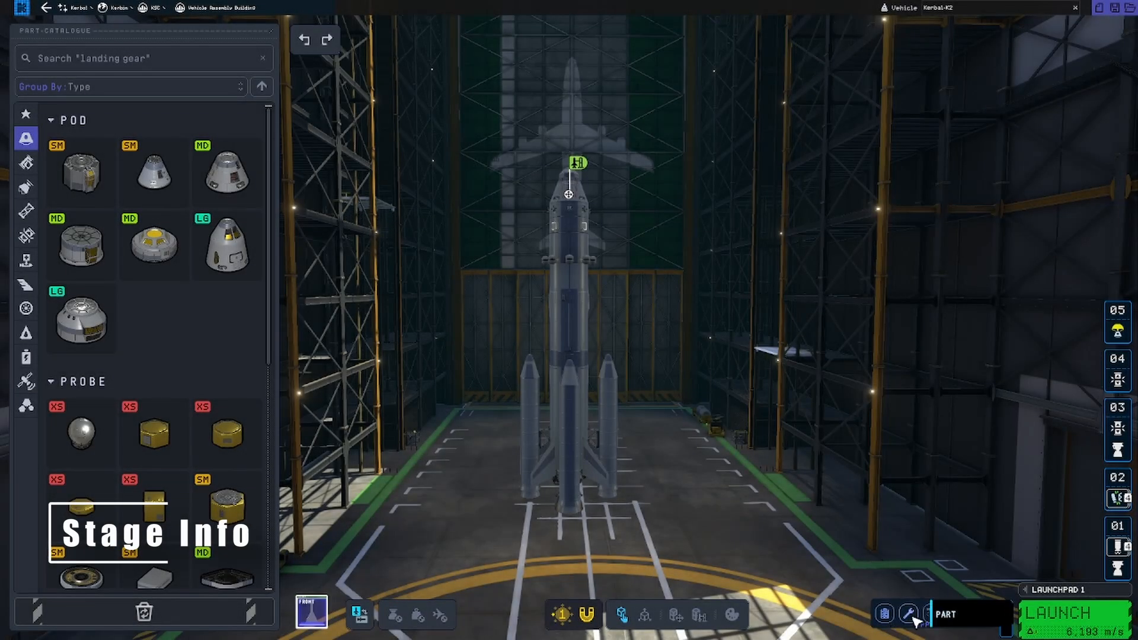
Show the Engineer's Report with the Stage Info section expanded for per-stage T/W and Δv
{"action": "left_click", "coordinate": [907, 614]}
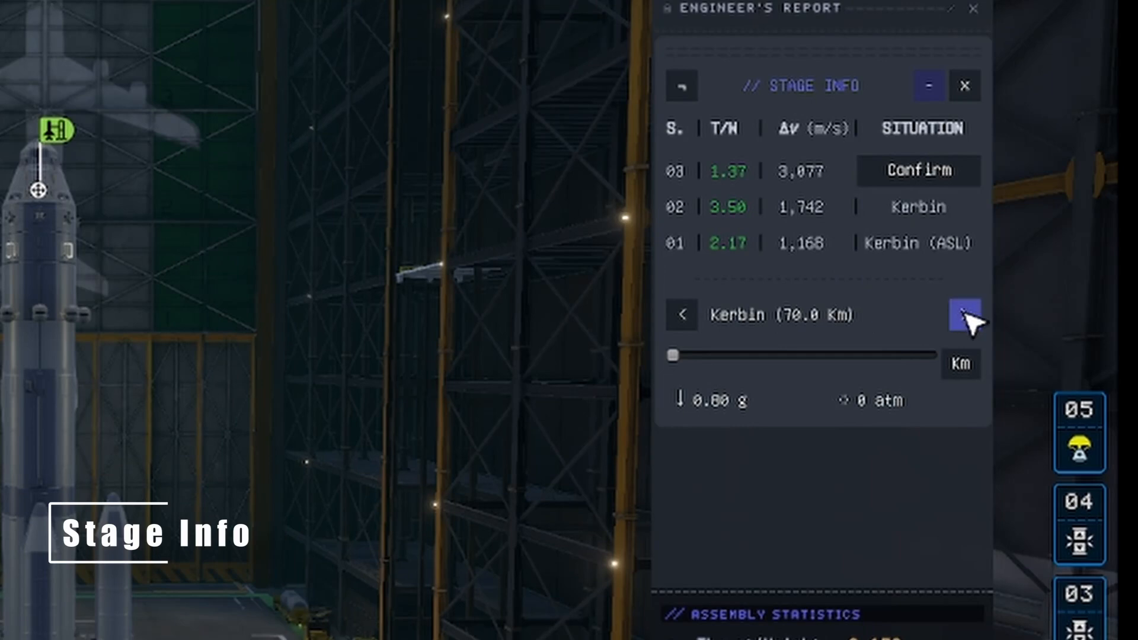
{"action": "left_click", "coordinate": [964, 314]}
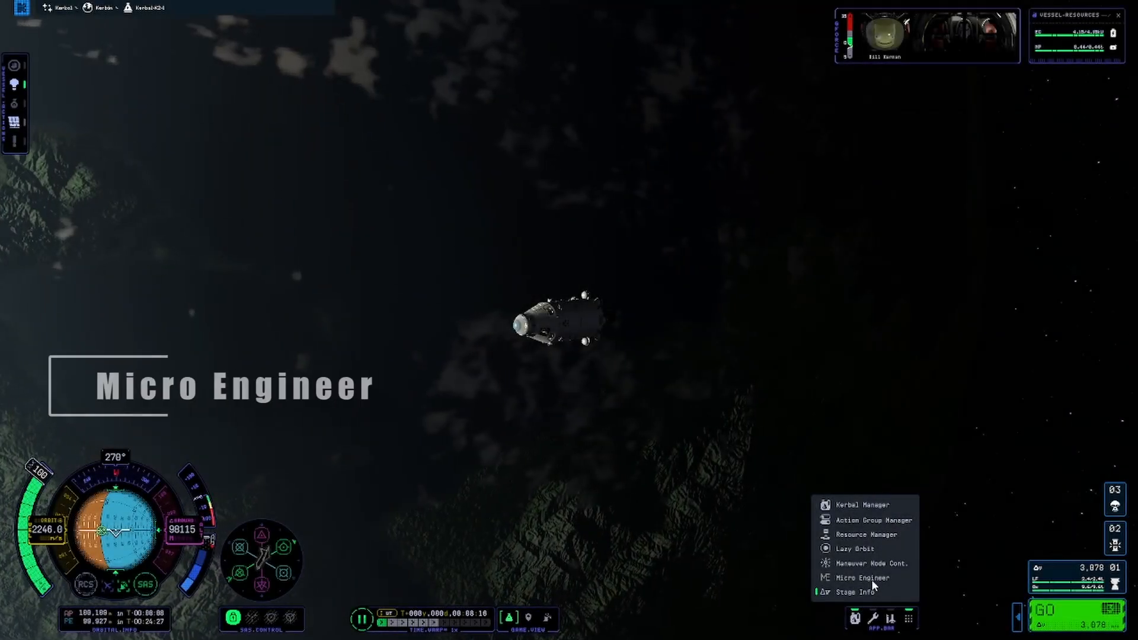
Show the Micro Engineer window from the in-flight app bar
{"action": "left_click", "coordinate": [860, 577]}
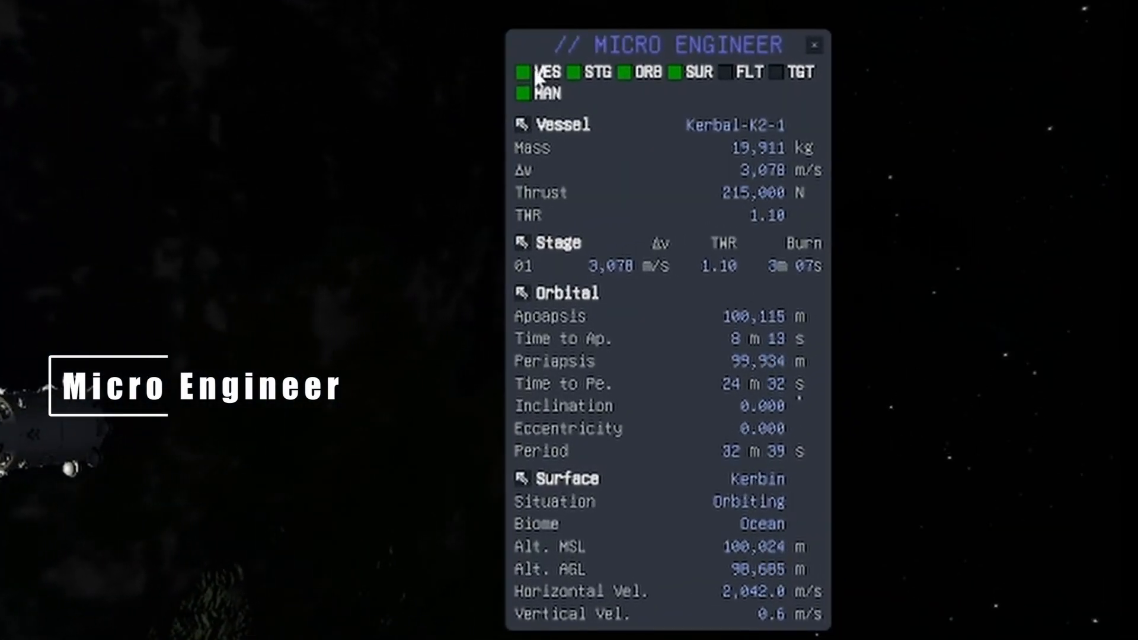
{"action": "mouse_move", "coordinate": [696, 285]}
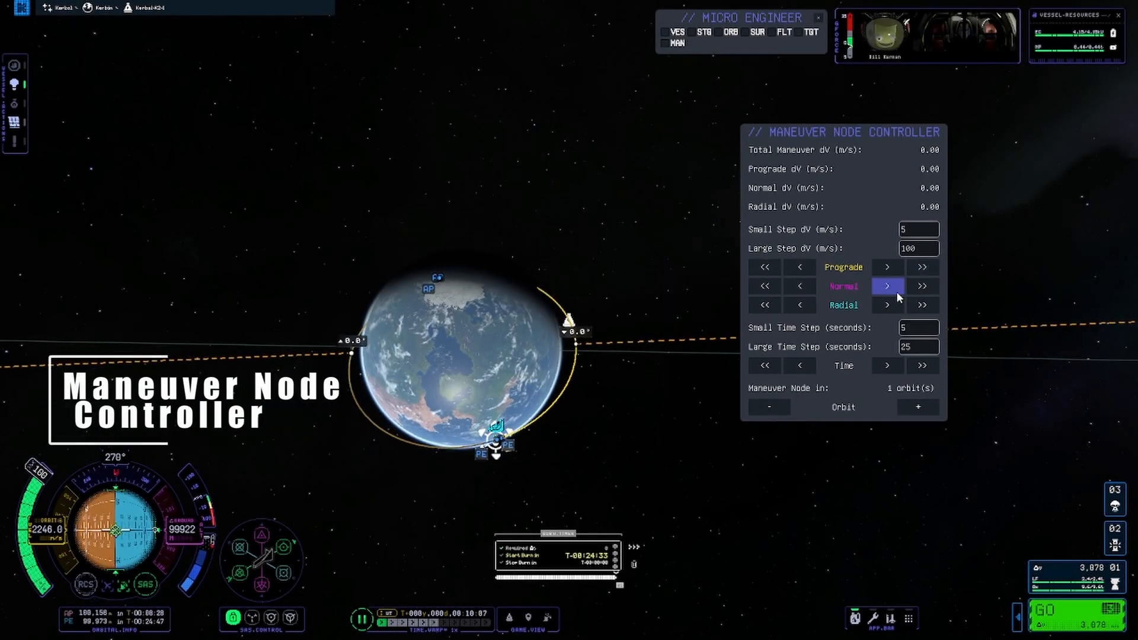
Raise the maneuver node's prograde dV to 75 m/s in Maneuver Node Controller
{"action": "left_click", "coordinate": [922, 267]}
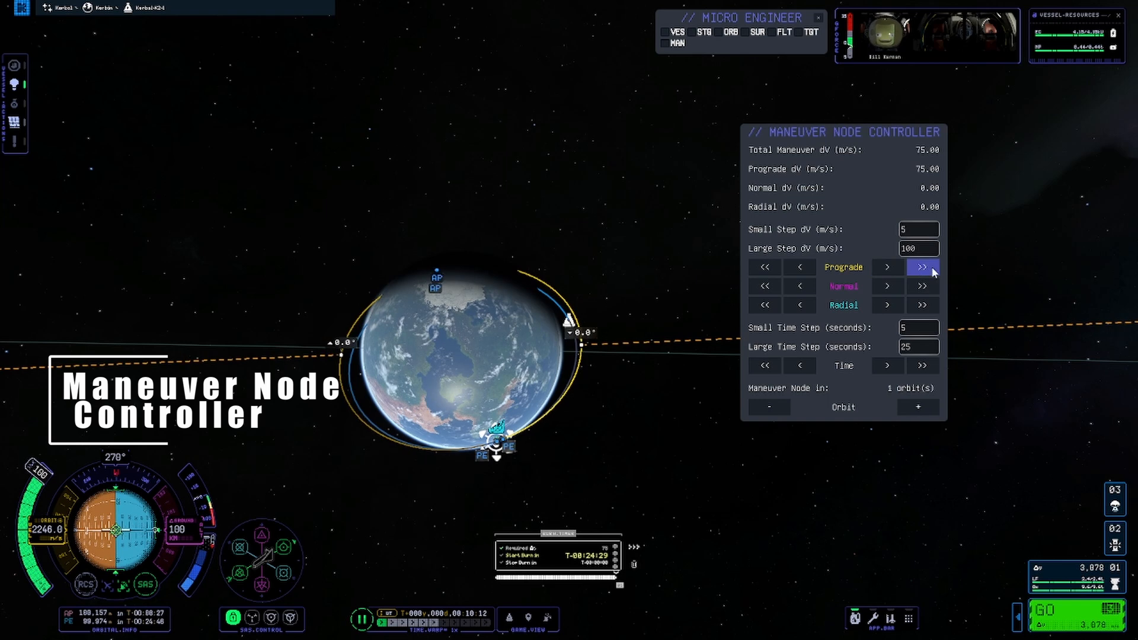
{"action": "left_click", "coordinate": [922, 305]}
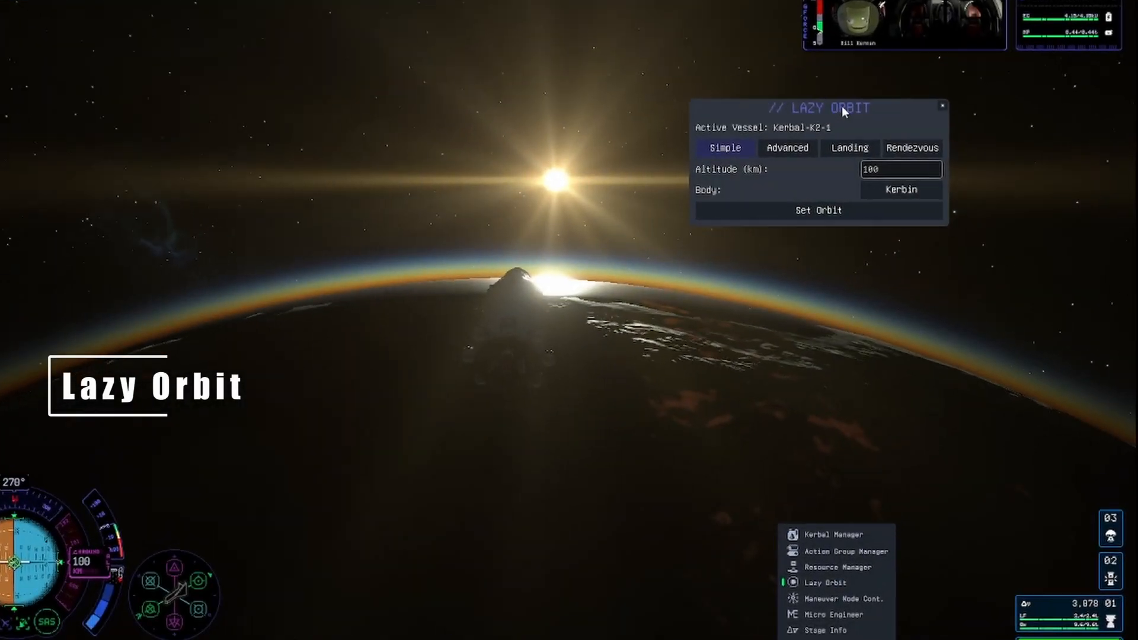
Browse Lazy Orbit's Advanced and Rendezvous tabs, then choose Eve as the target body
{"action": "left_click", "coordinate": [787, 148]}
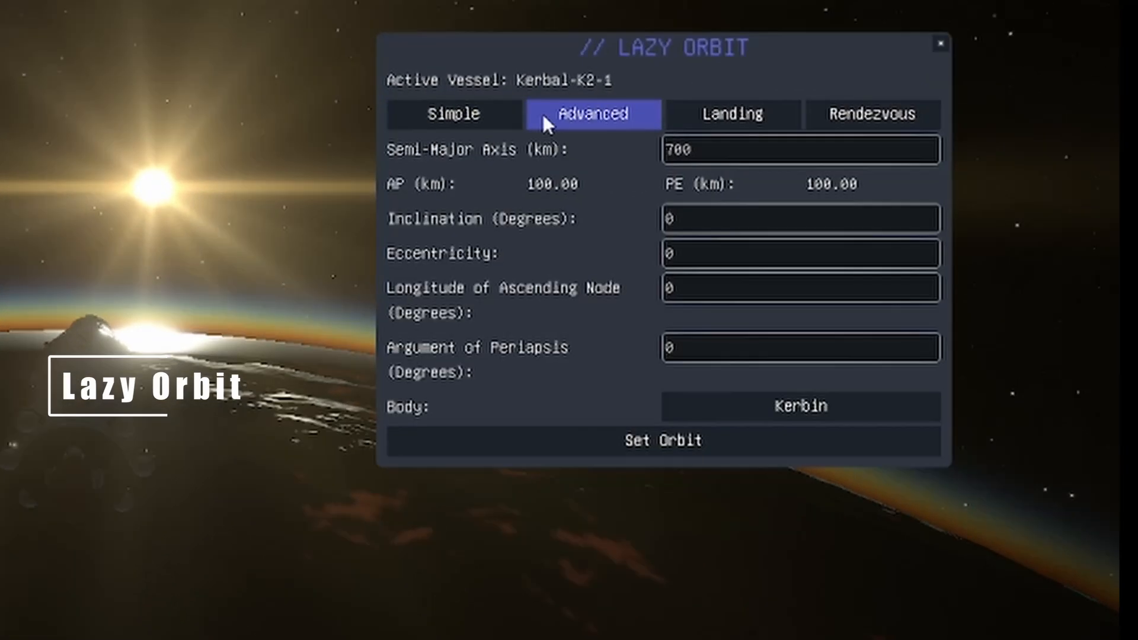
{"action": "left_click", "coordinate": [873, 114]}
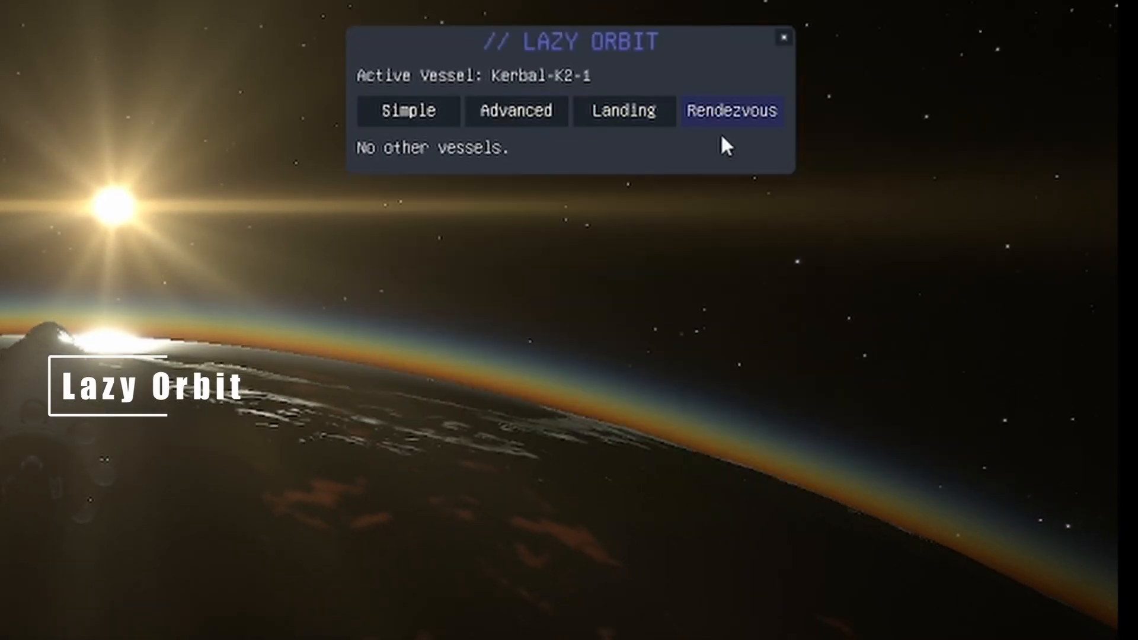
{"action": "left_click", "coordinate": [406, 111]}
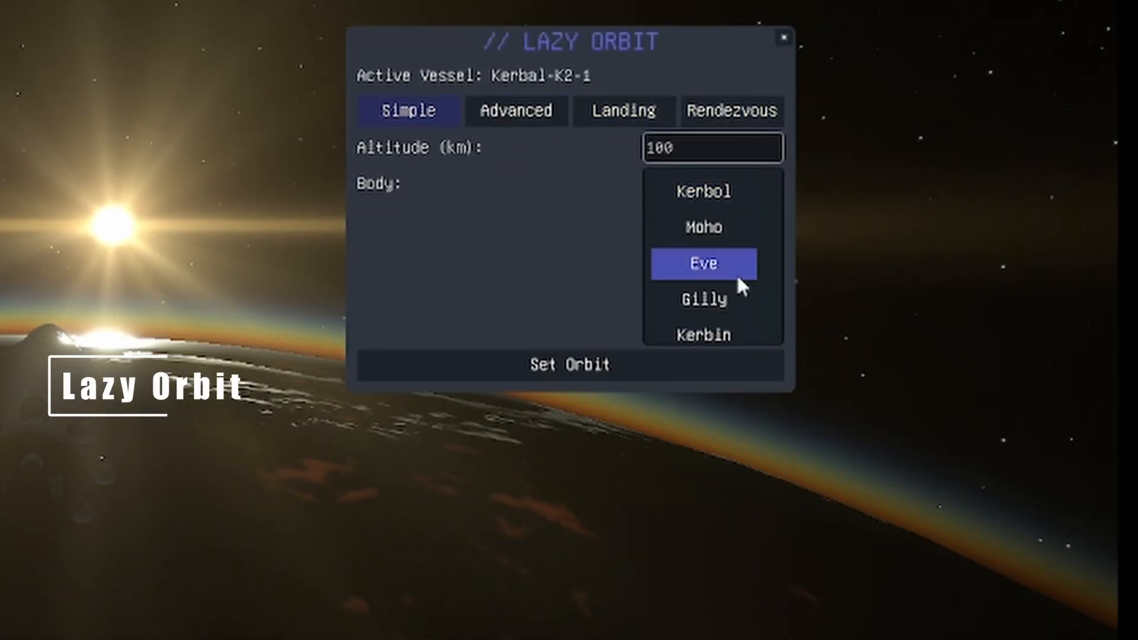
{"action": "left_click", "coordinate": [703, 263]}
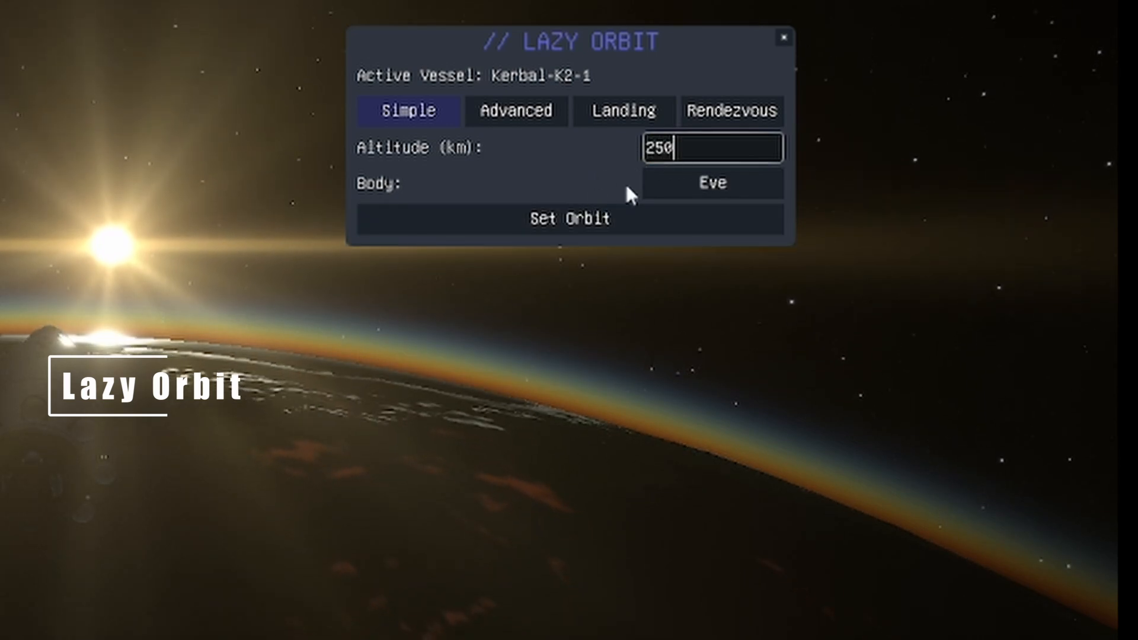